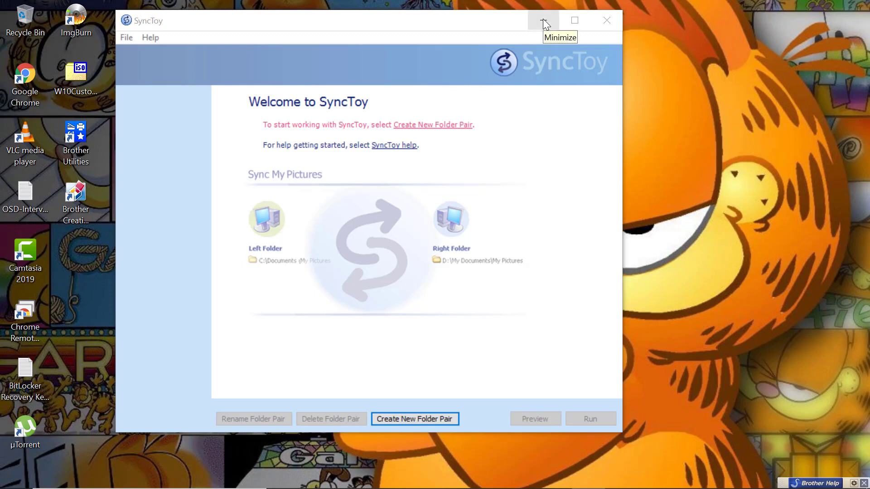
{"action": "mouse_move", "coordinate": [542, 21]}
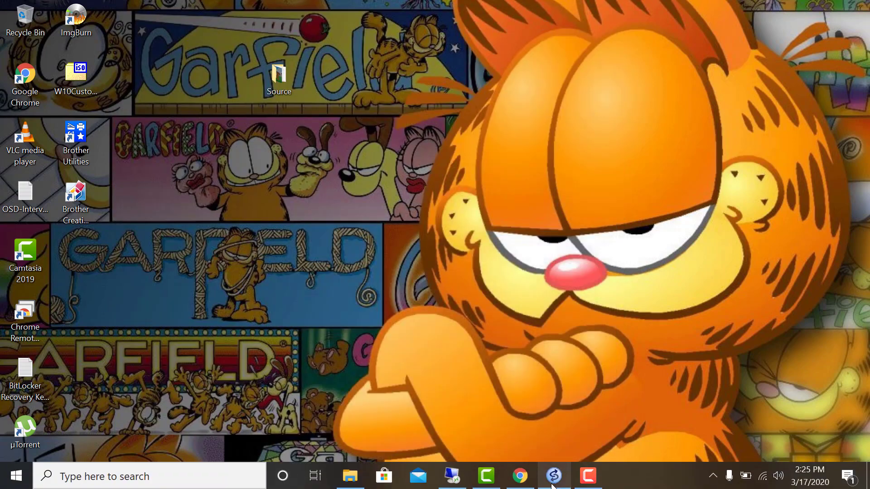
Bring the Chrome window with the SyncToy search results back into view.
{"action": "left_click", "coordinate": [518, 476]}
{"action": "type", "text": "control"}
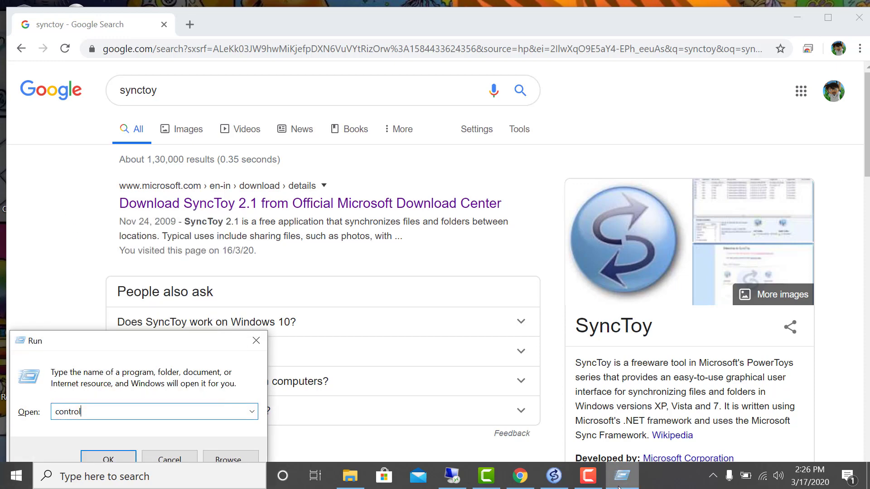
Review the Programs > Uninstall a program list in Control Panel, then close it.
{"action": "left_click", "coordinate": [108, 459]}
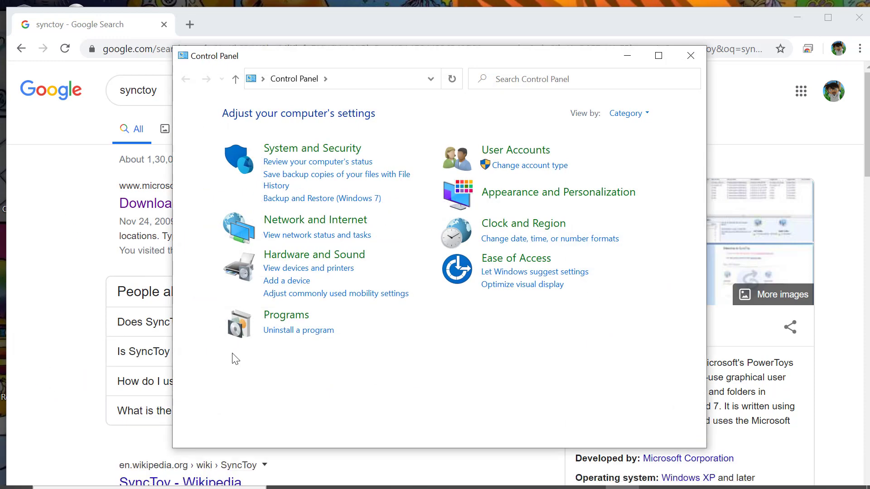
{"action": "left_click", "coordinate": [298, 329]}
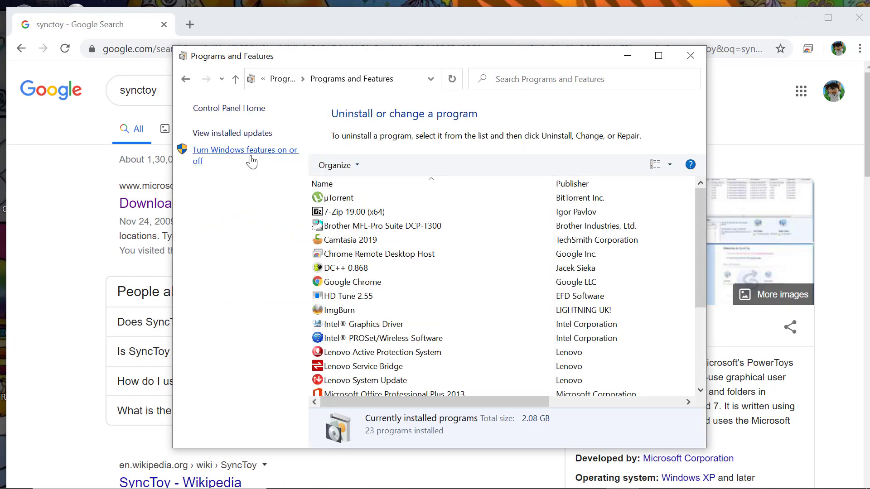
{"action": "left_click", "coordinate": [245, 155]}
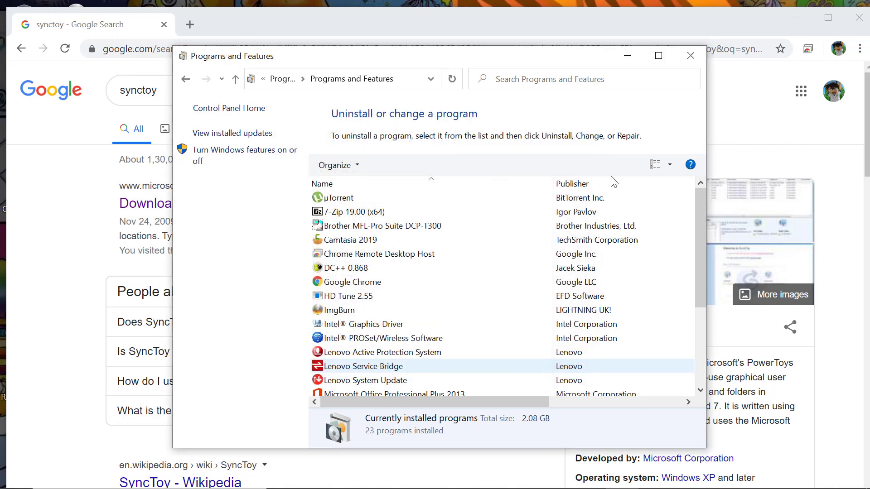
{"action": "left_click", "coordinate": [690, 55]}
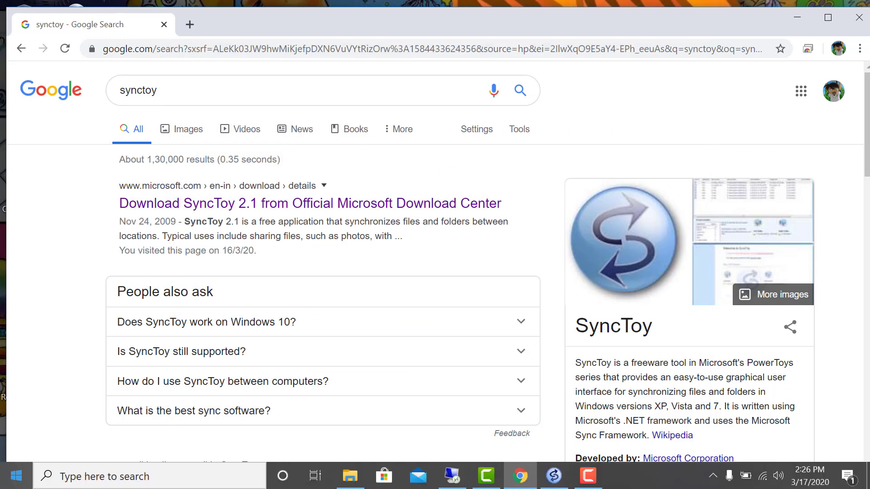
Minimize Chrome so the desktop with the Source folder is visible.
{"action": "left_click", "coordinate": [16, 476]}
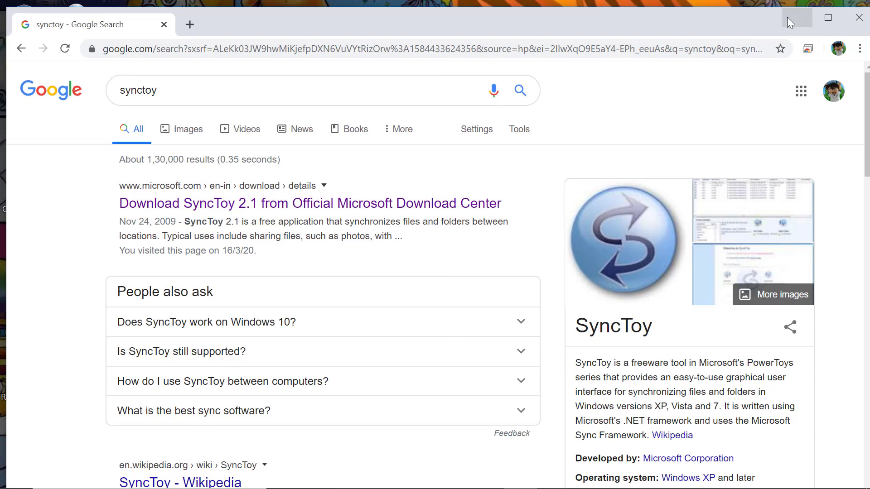
{"action": "left_click", "coordinate": [794, 17]}
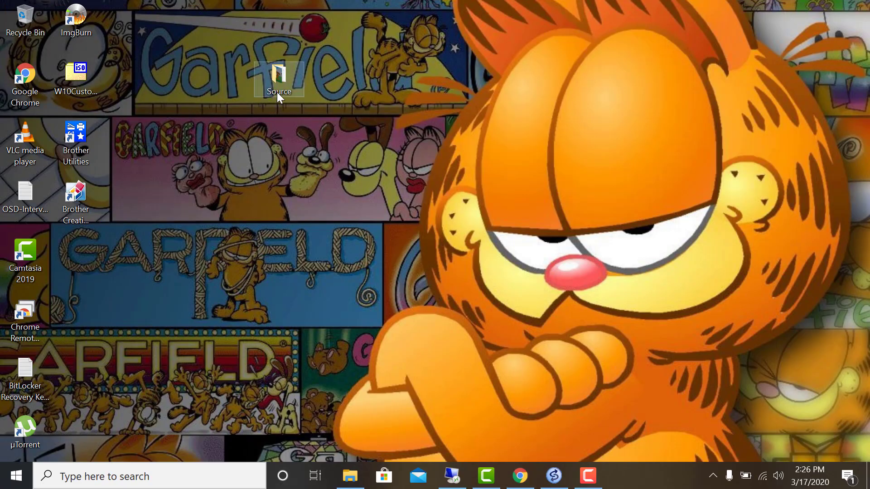
{"action": "double_click", "coordinate": [278, 78]}
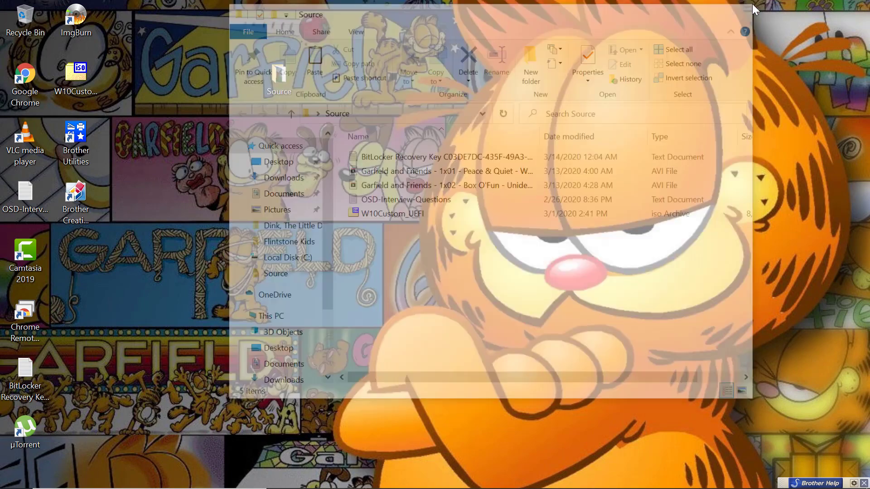
{"action": "left_click", "coordinate": [749, 8]}
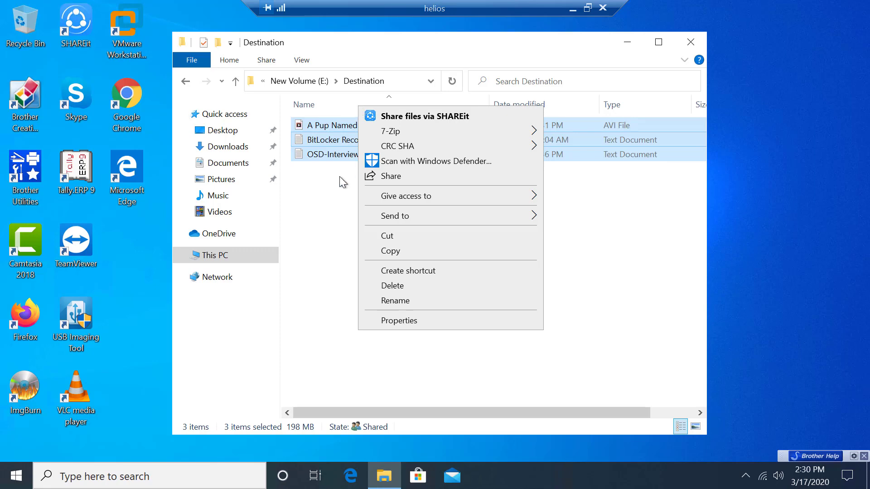
{"action": "left_click", "coordinate": [341, 184]}
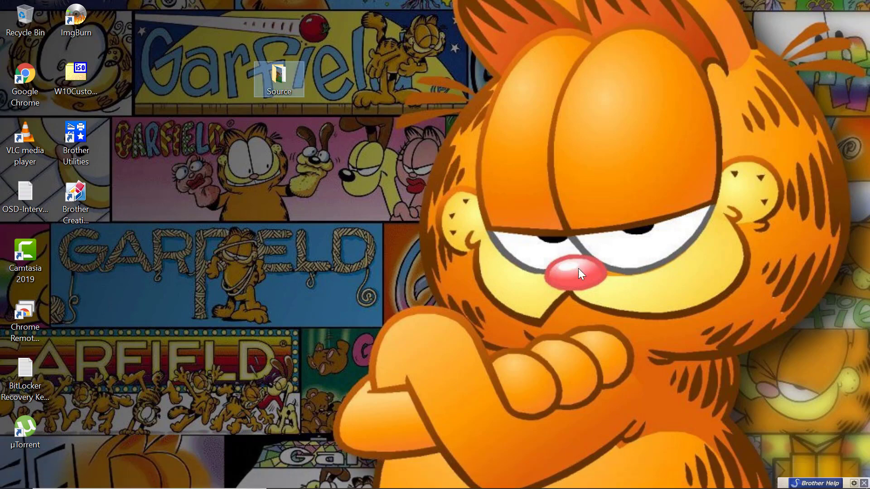
{"action": "mouse_move", "coordinate": [405, 230]}
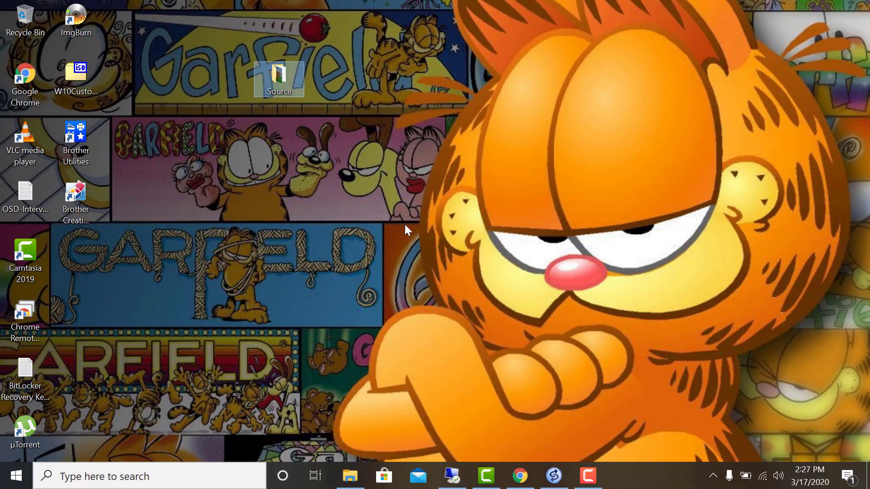
{"action": "mouse_move", "coordinate": [231, 438]}
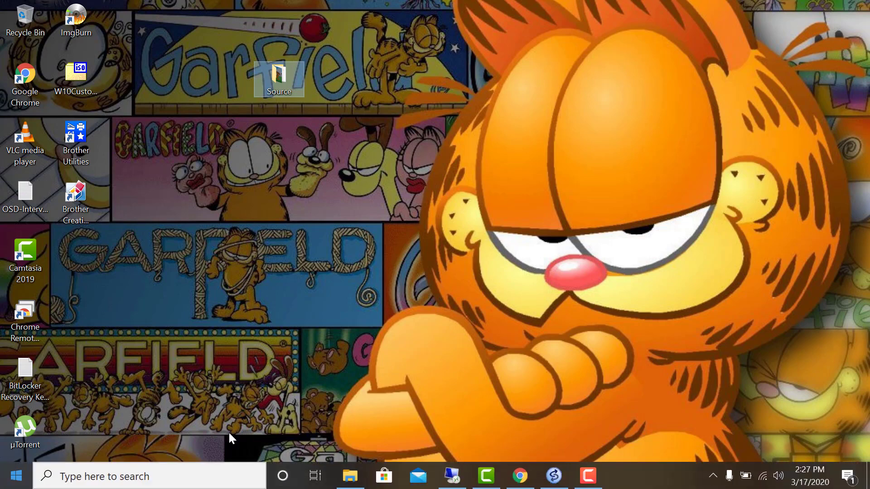
{"action": "mouse_move", "coordinate": [573, 454]}
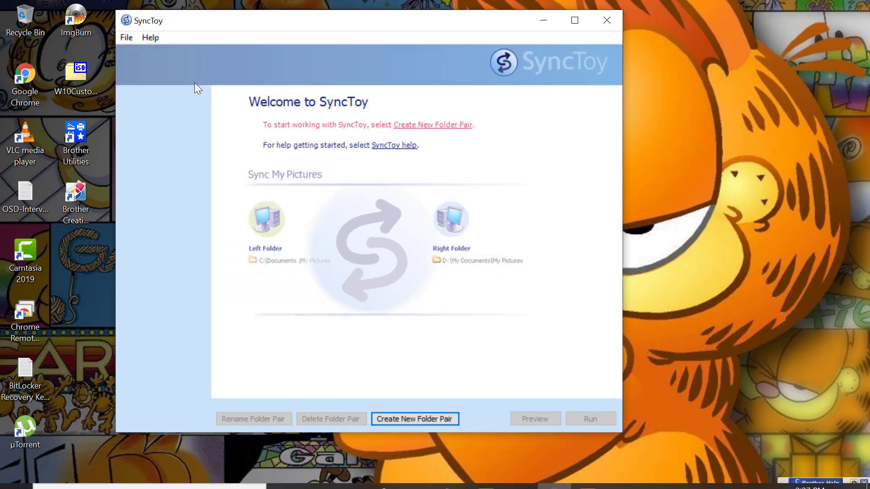
{"action": "mouse_move", "coordinate": [315, 289]}
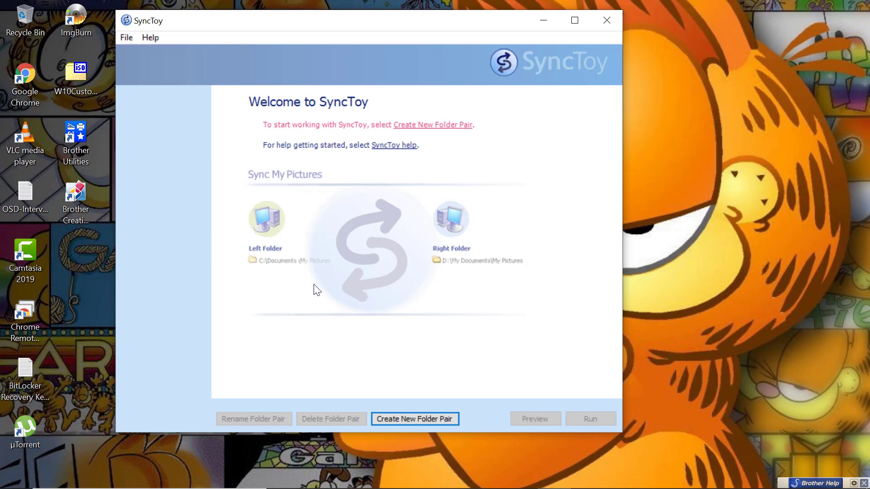
Begin a new folder pair and choose Desktop\Source as the left folder.
{"action": "left_click", "coordinate": [414, 418]}
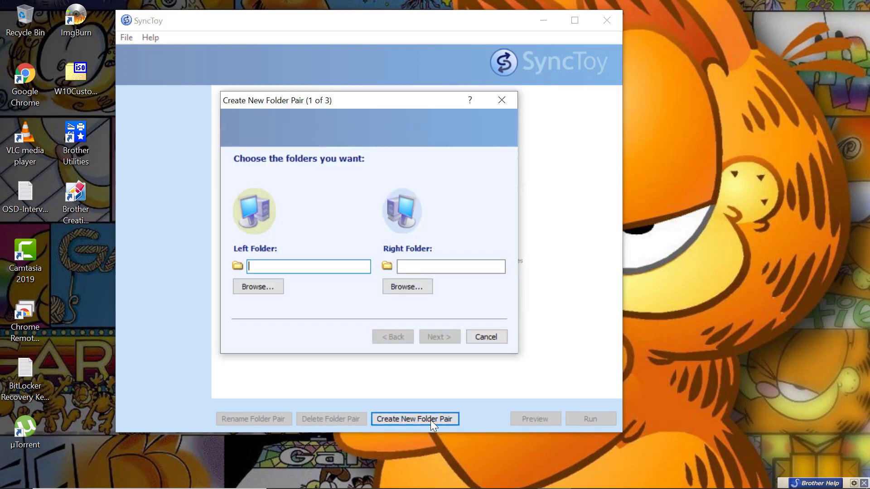
{"action": "left_click", "coordinate": [257, 287]}
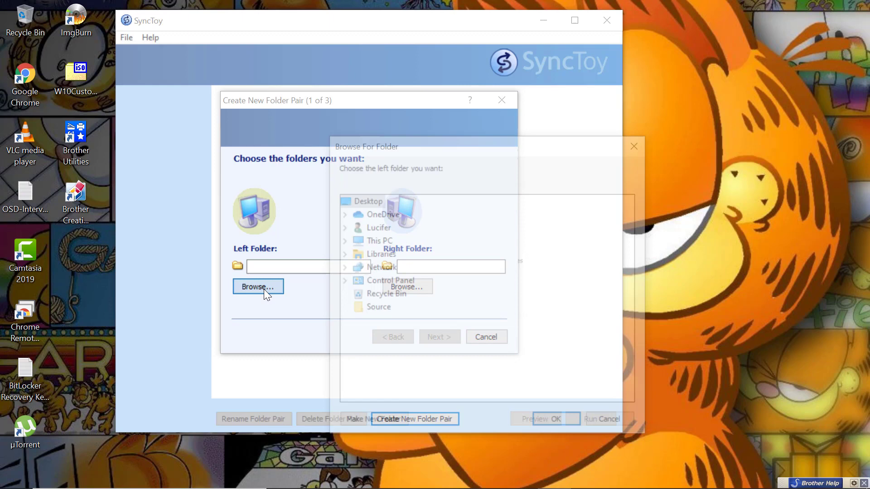
{"action": "left_click", "coordinate": [379, 240]}
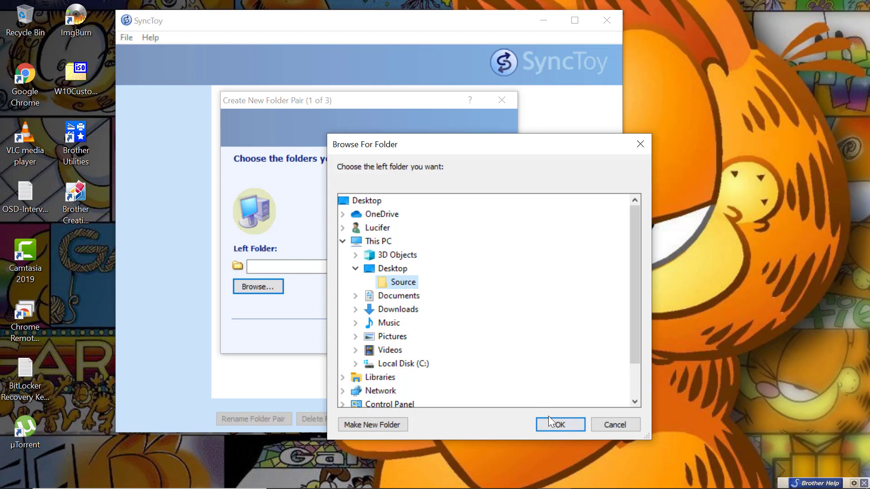
{"action": "left_click", "coordinate": [560, 424]}
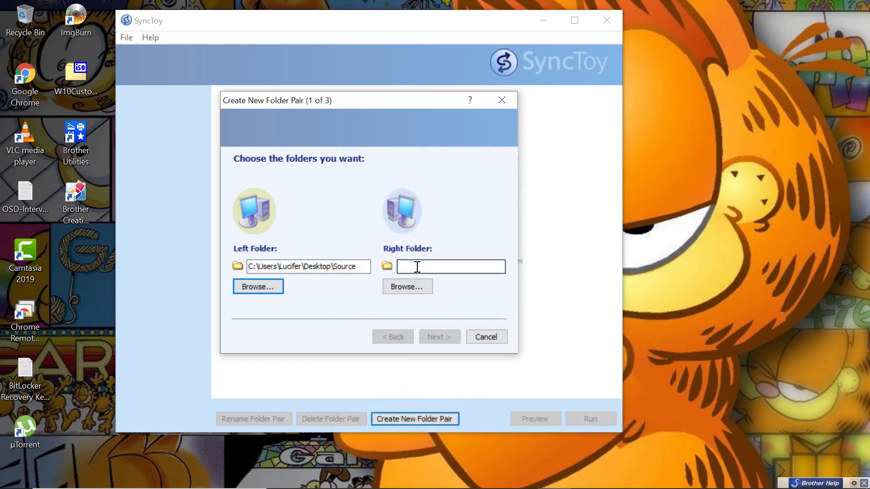
Enter \\helios\destination as the right folder and advance to the action step.
{"action": "left_click", "coordinate": [451, 267]}
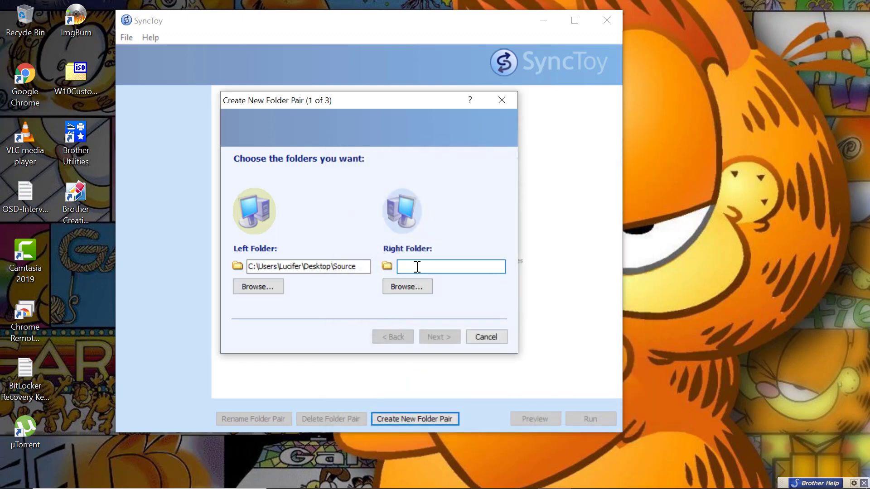
{"action": "type", "text": "\\"}
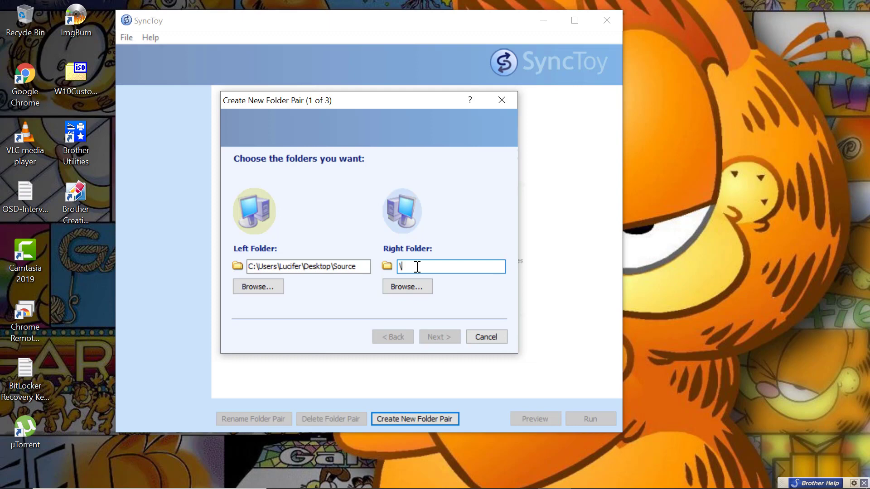
{"action": "type", "text": "hell"}
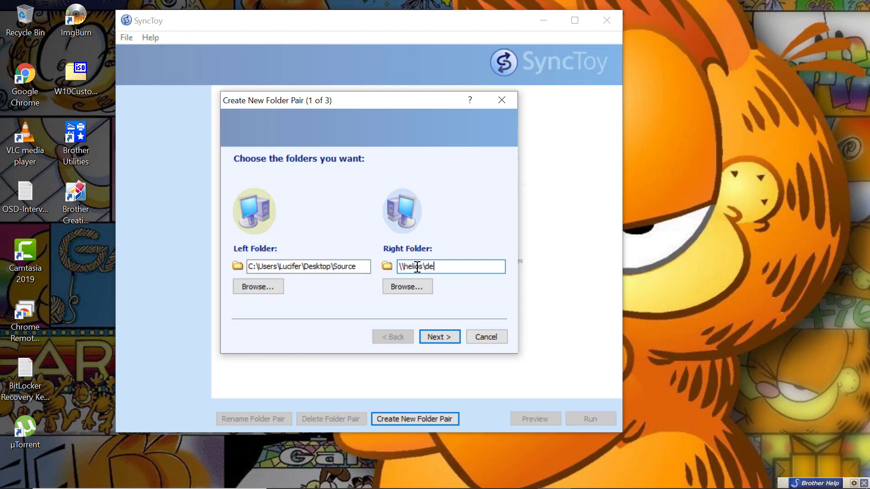
{"action": "type", "text": "destination"}
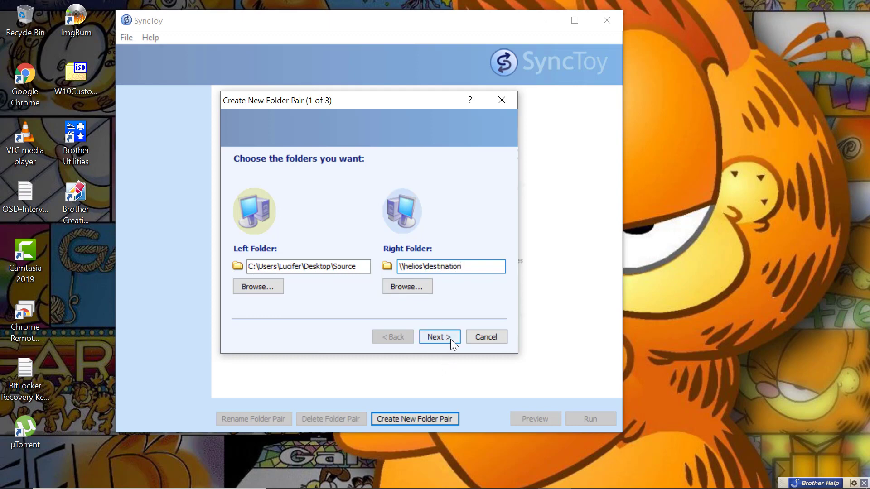
{"action": "left_click", "coordinate": [438, 337]}
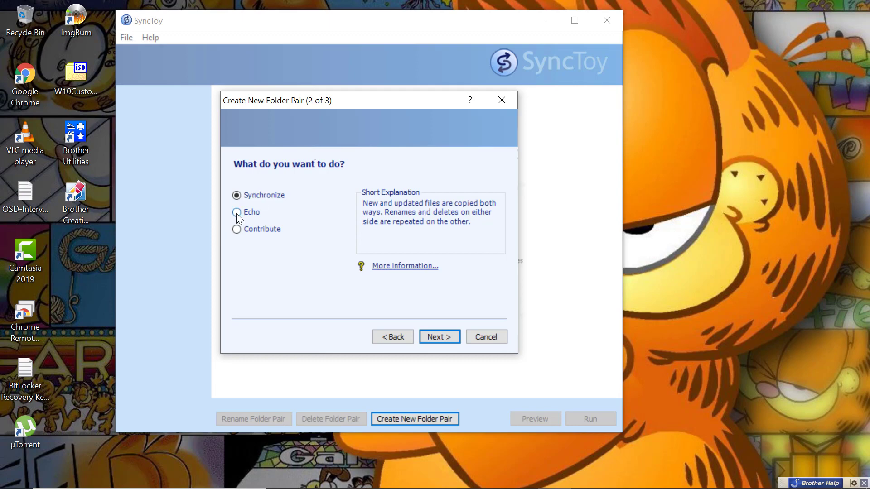
Select Contribute (over Echo) as the sync action and continue to the naming step.
{"action": "left_click", "coordinate": [237, 212]}
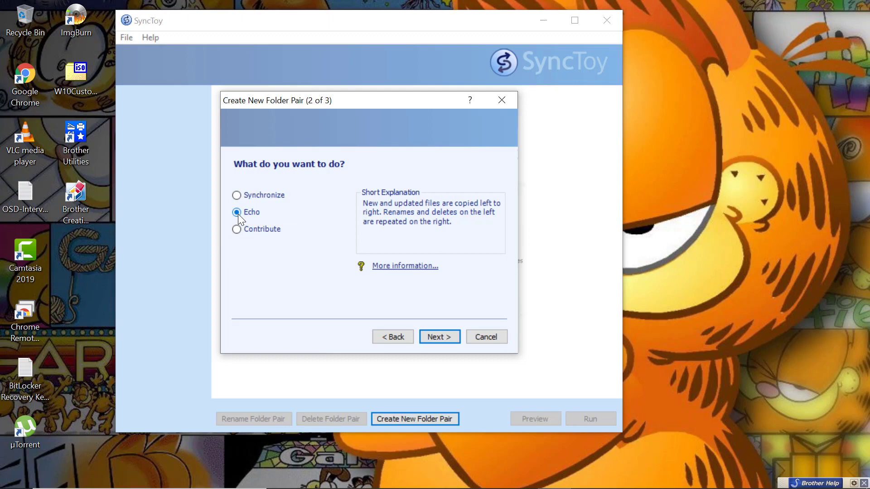
{"action": "left_click", "coordinate": [236, 229]}
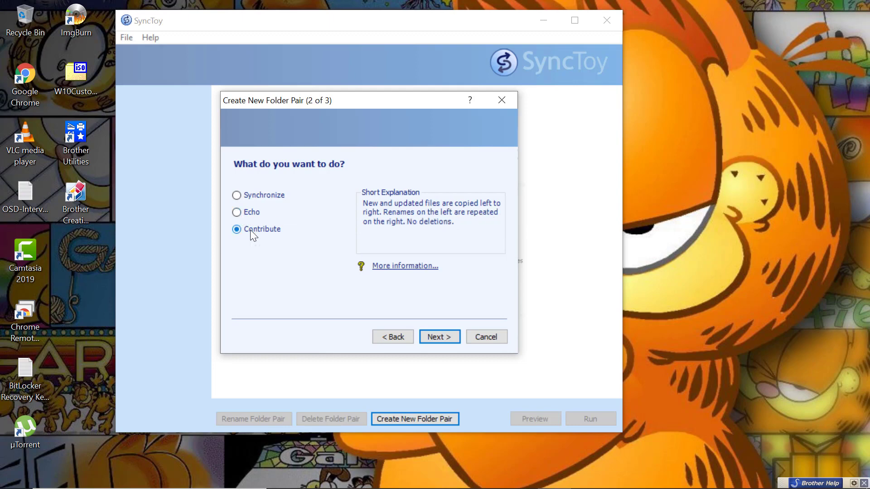
{"action": "mouse_move", "coordinate": [358, 199]}
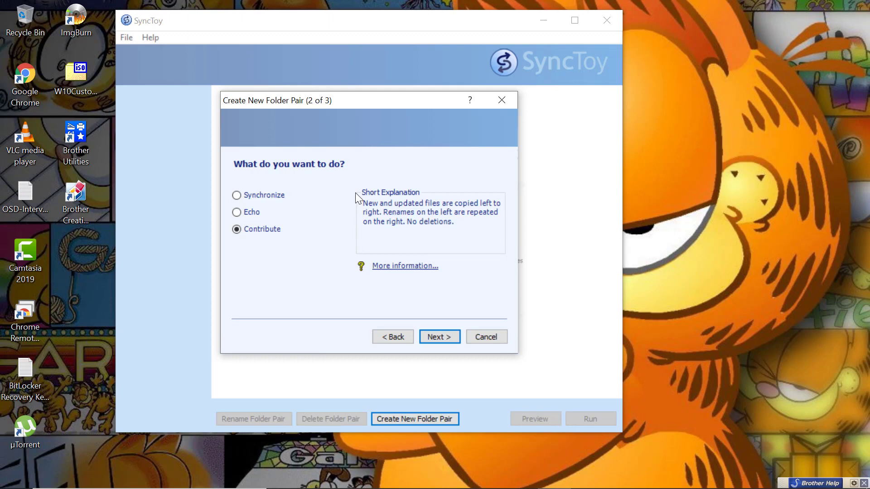
{"action": "mouse_move", "coordinate": [382, 202]}
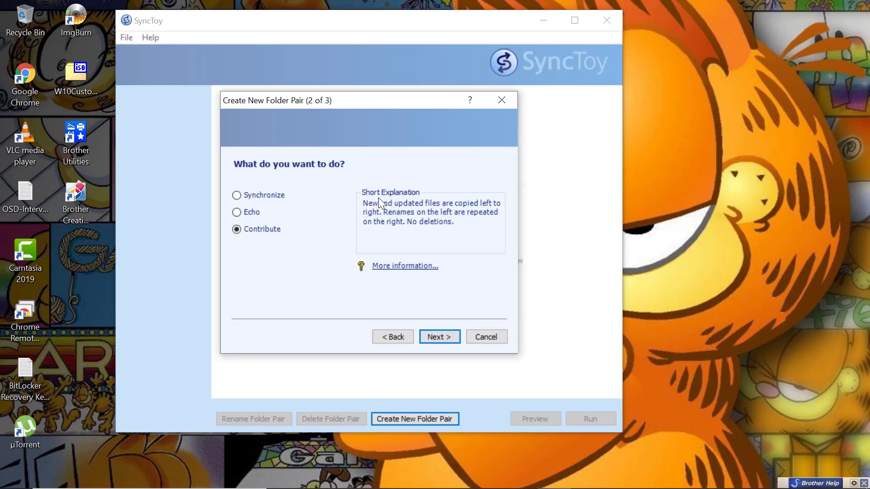
{"action": "mouse_move", "coordinate": [252, 200]}
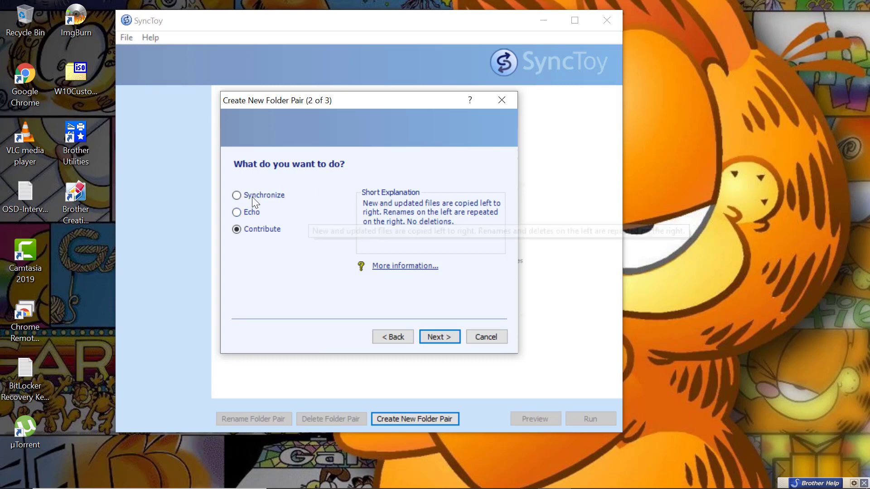
{"action": "mouse_move", "coordinate": [350, 283]}
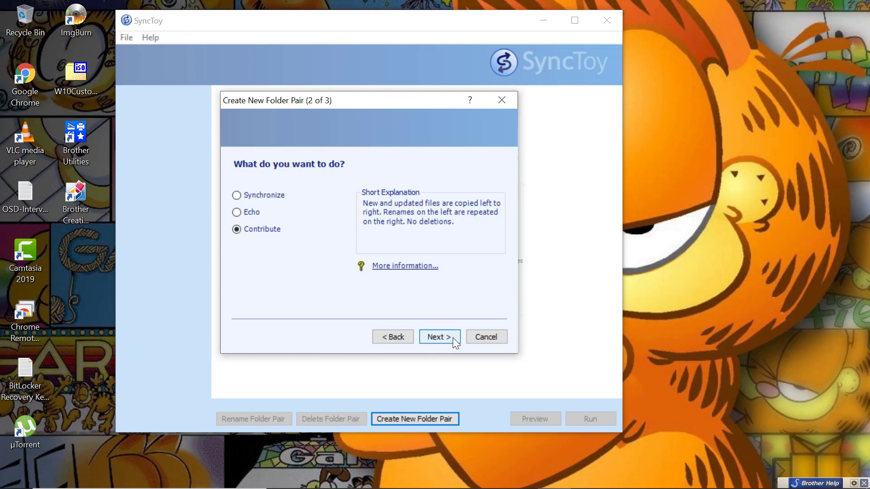
{"action": "left_click", "coordinate": [438, 336]}
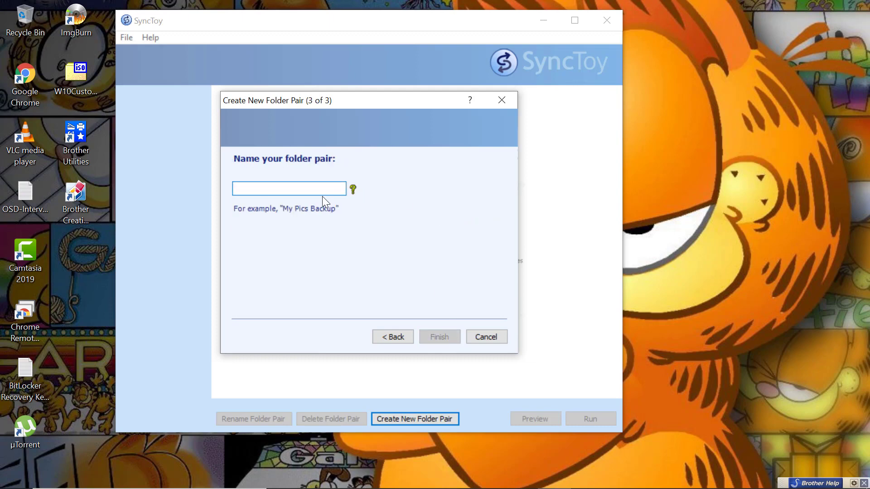
Name the folder pair Test-Replica and finish creating it.
{"action": "type", "text": "Test-R"}
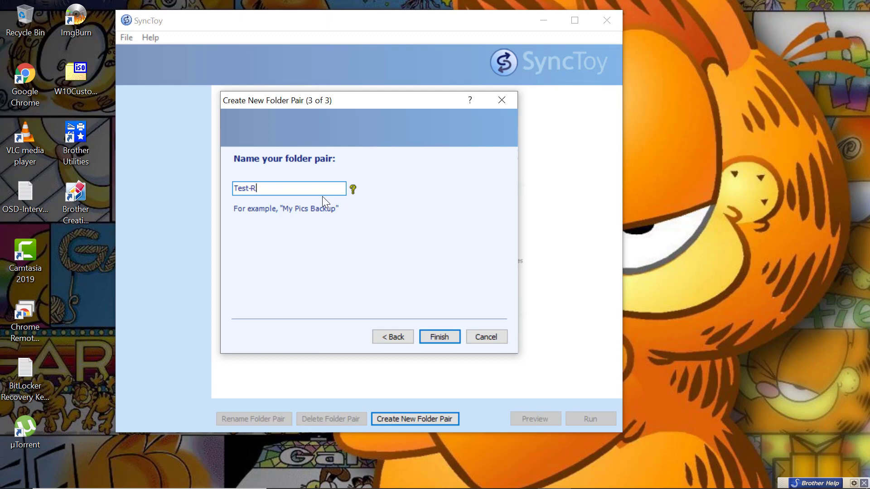
{"action": "type", "text": "eplica"}
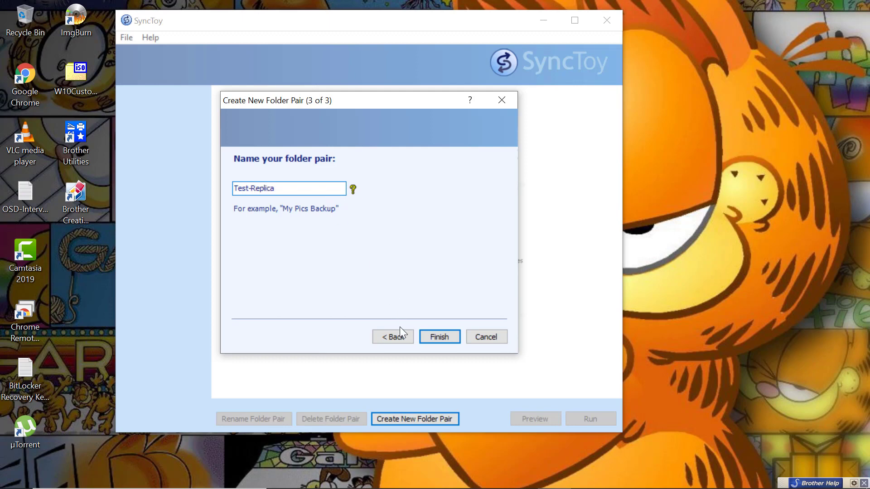
{"action": "left_click", "coordinate": [439, 337]}
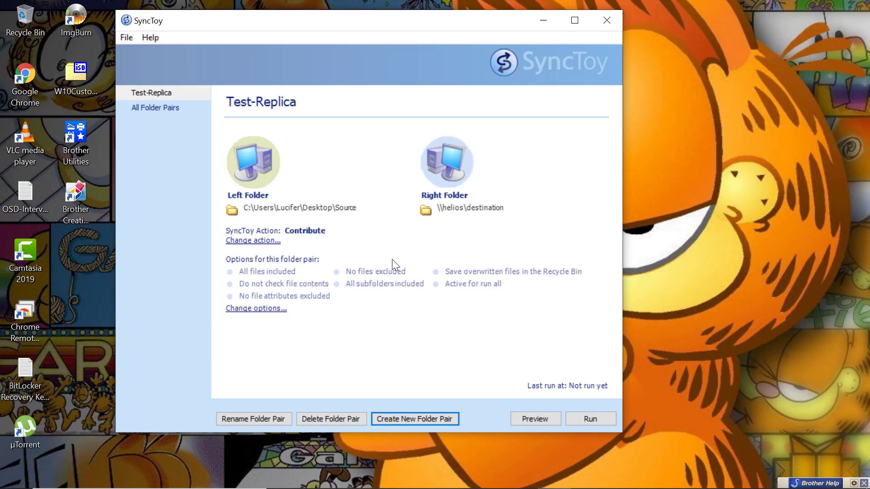
{"action": "mouse_move", "coordinate": [394, 216]}
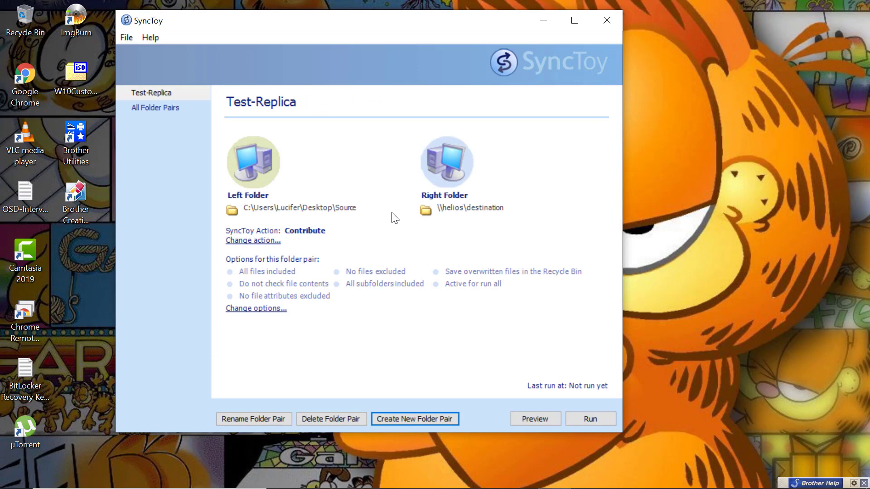
{"action": "mouse_move", "coordinate": [287, 287]}
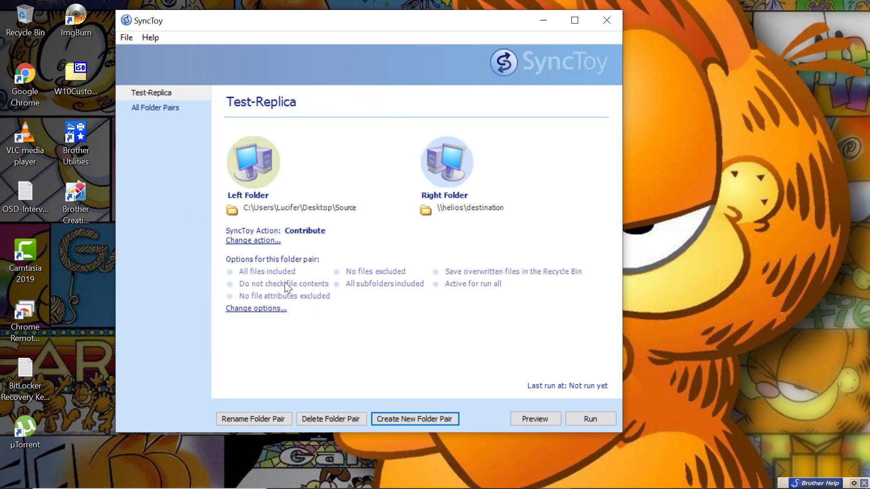
{"action": "mouse_move", "coordinate": [211, 132]}
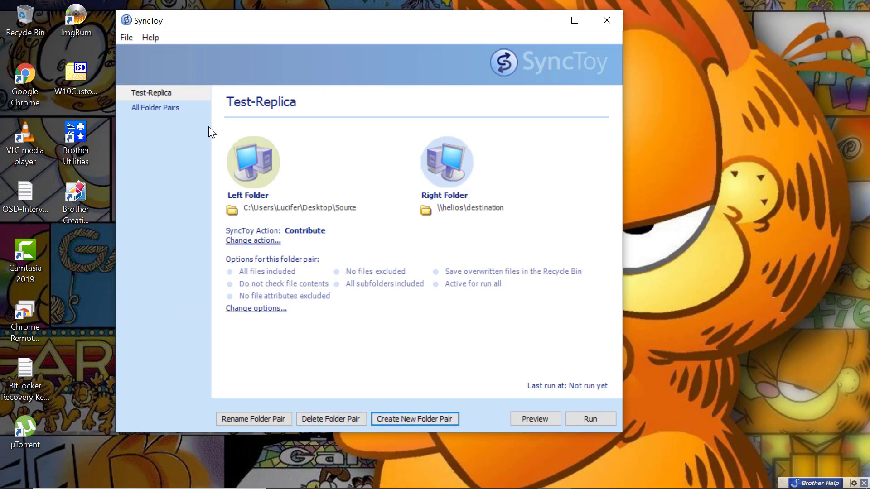
{"action": "mouse_move", "coordinate": [316, 276]}
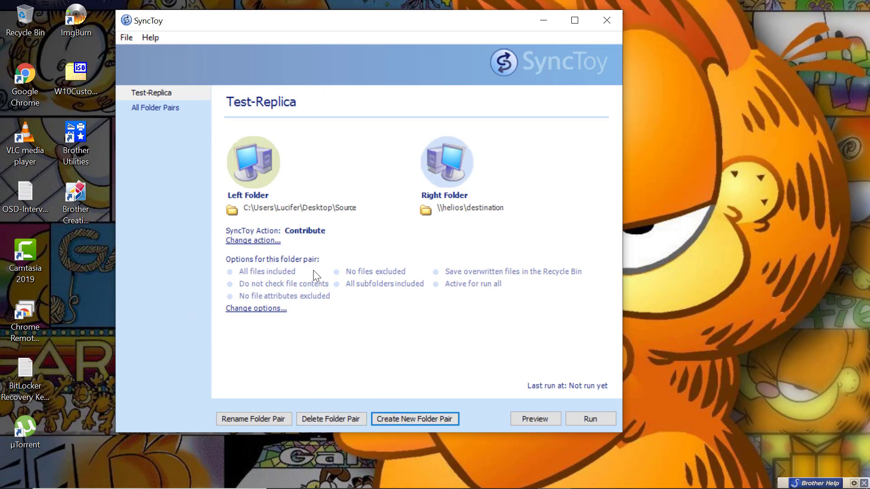
{"action": "left_click", "coordinate": [256, 308]}
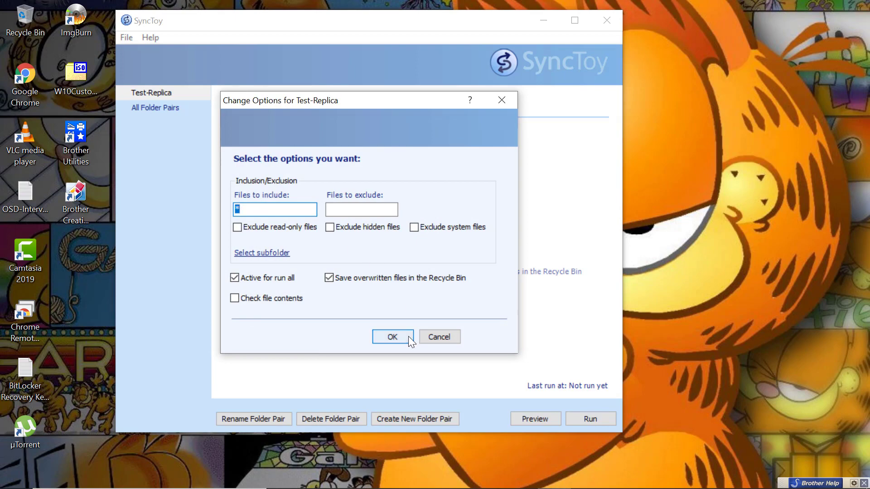
{"action": "left_click", "coordinate": [393, 337]}
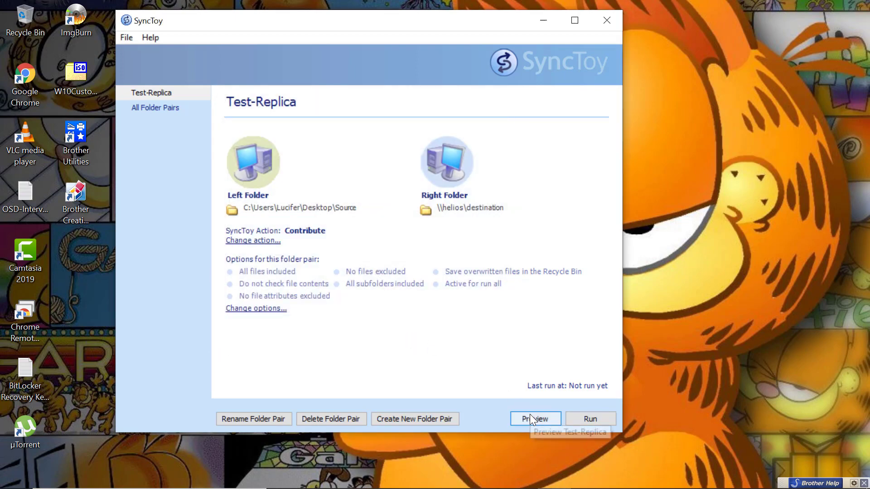
{"action": "left_click", "coordinate": [534, 418]}
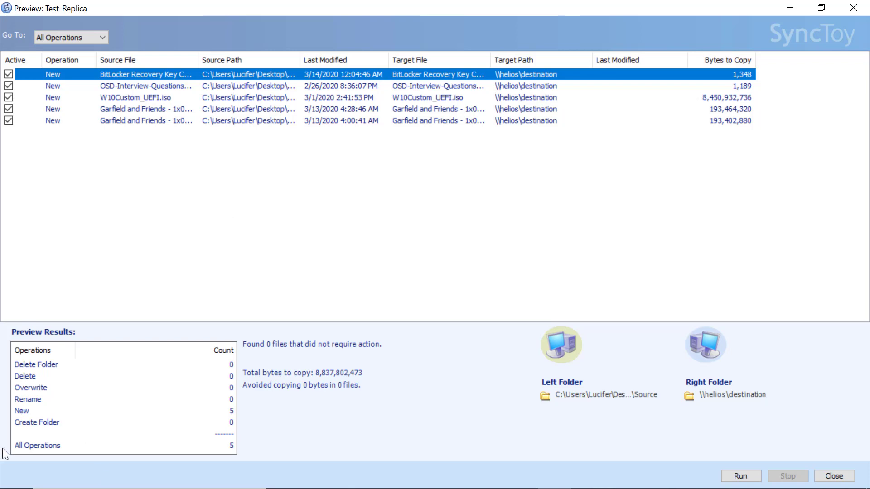
{"action": "mouse_move", "coordinate": [232, 451]}
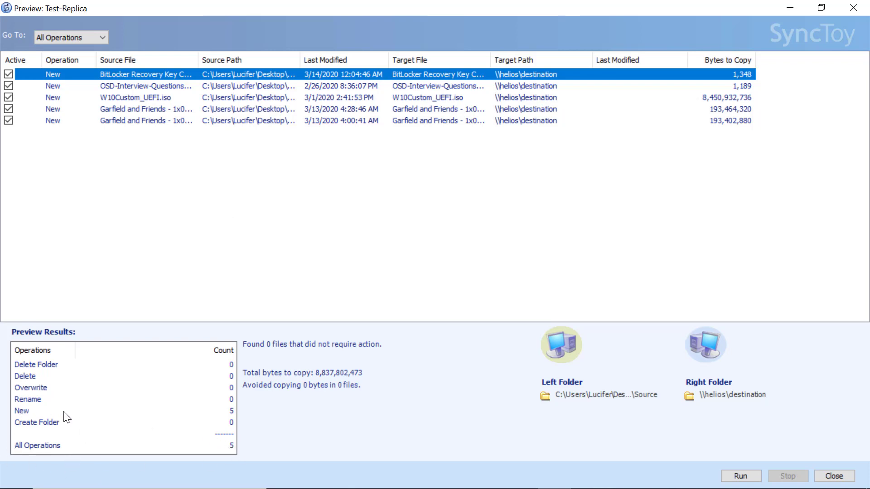
{"action": "mouse_move", "coordinate": [280, 391]}
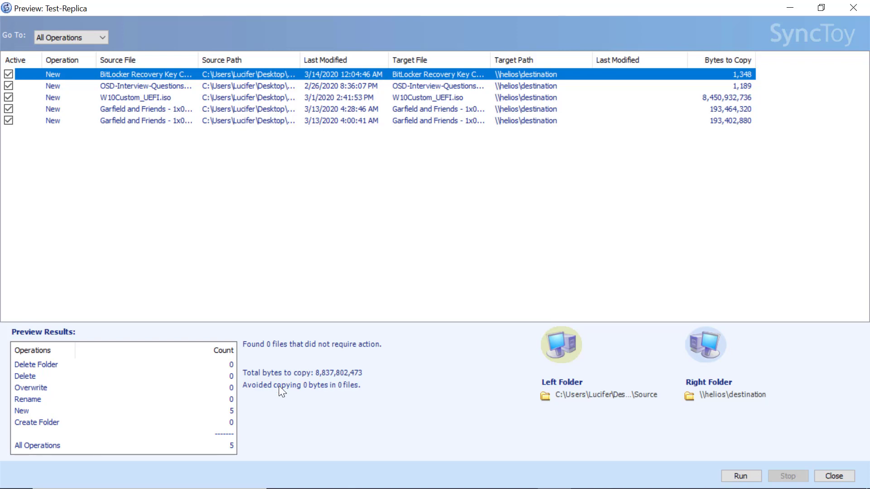
{"action": "mouse_move", "coordinate": [735, 407]}
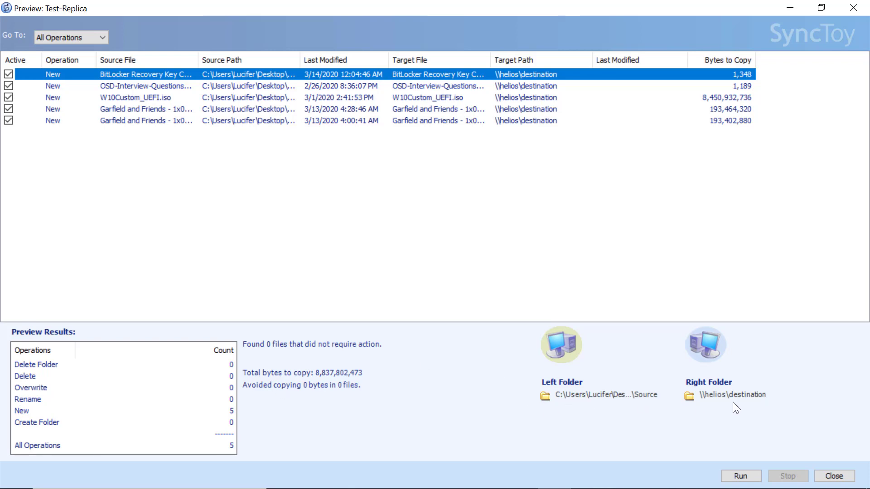
{"action": "mouse_move", "coordinate": [515, 146]}
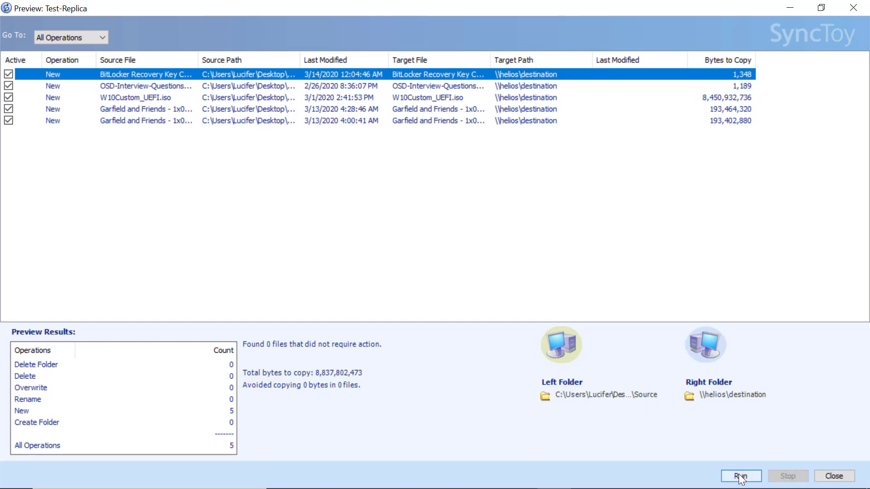
Run the Test-Replica sync and view the results showing 5 files copied, none failed.
{"action": "left_click", "coordinate": [740, 475]}
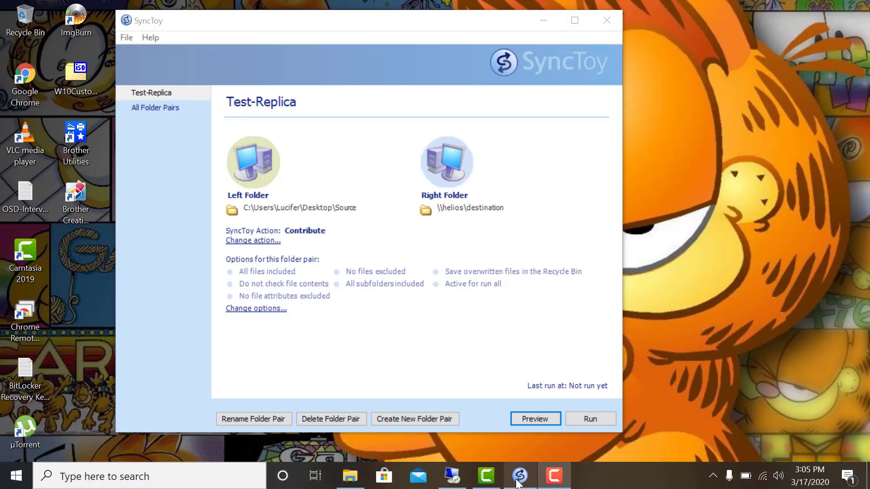
{"action": "left_click", "coordinate": [590, 418]}
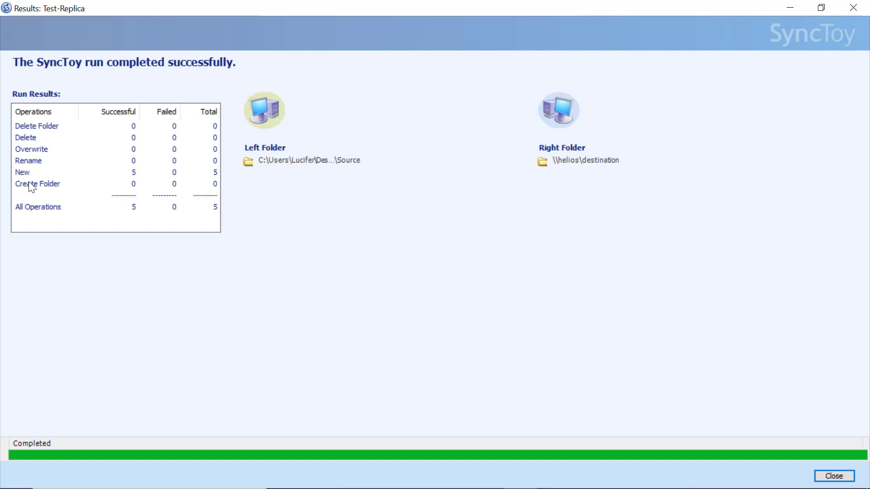
{"action": "mouse_move", "coordinate": [254, 127]}
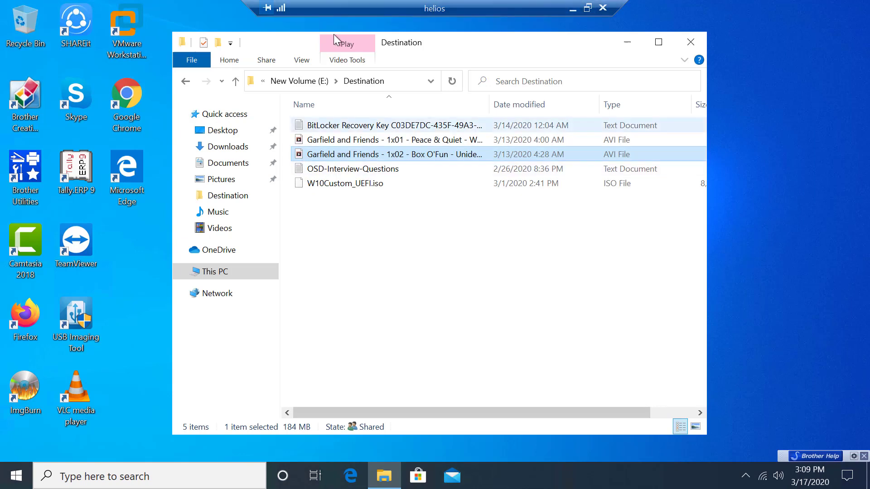
{"action": "mouse_move", "coordinate": [335, 139]}
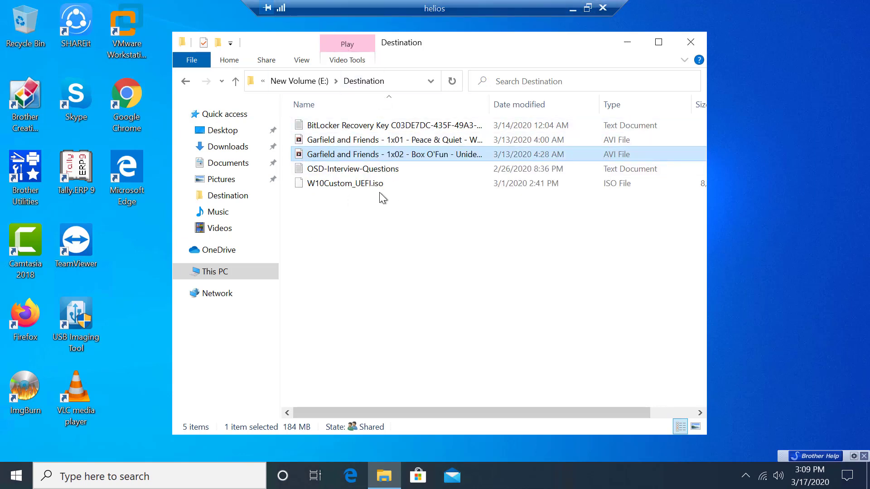
Scroll the Destination folder listing right to reveal the five files' sizes.
{"action": "scroll", "scroll_direction": "right", "scroll_amount": 3}
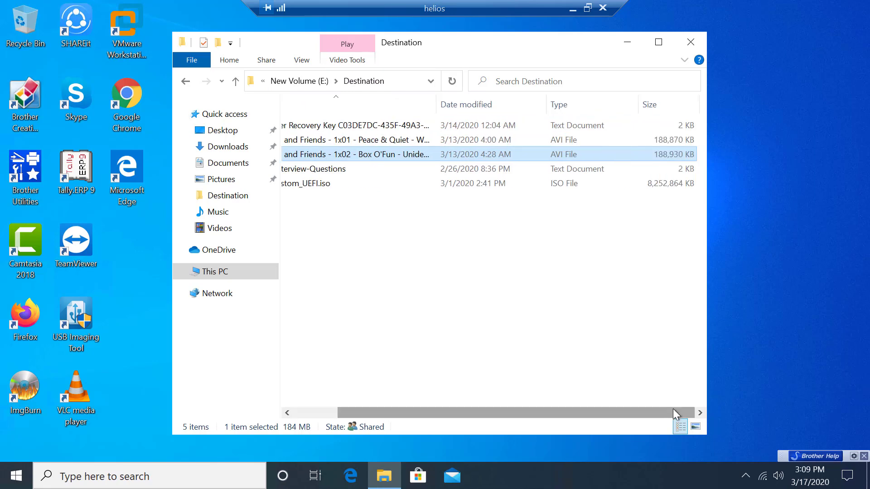
{"action": "mouse_move", "coordinate": [577, 43]}
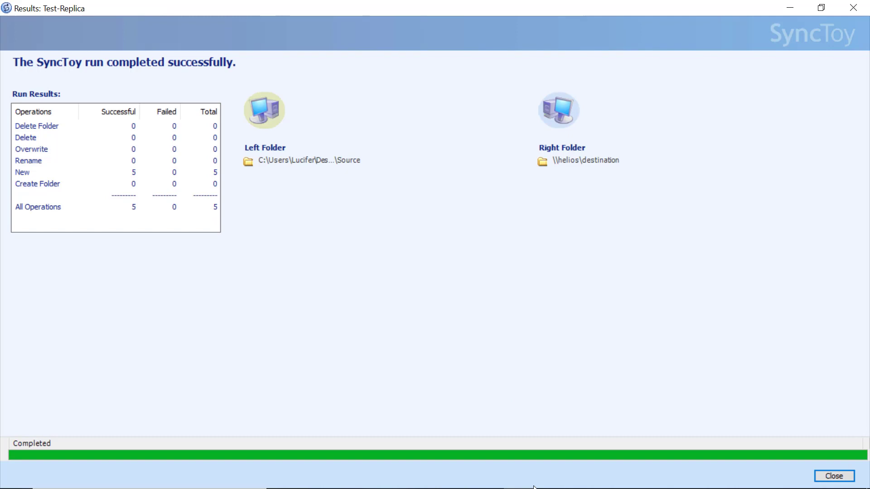
{"action": "mouse_move", "coordinate": [611, 420]}
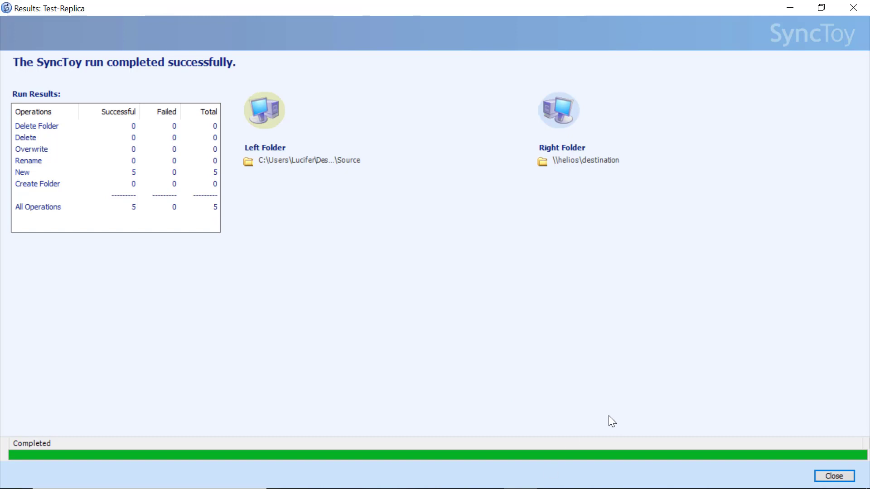